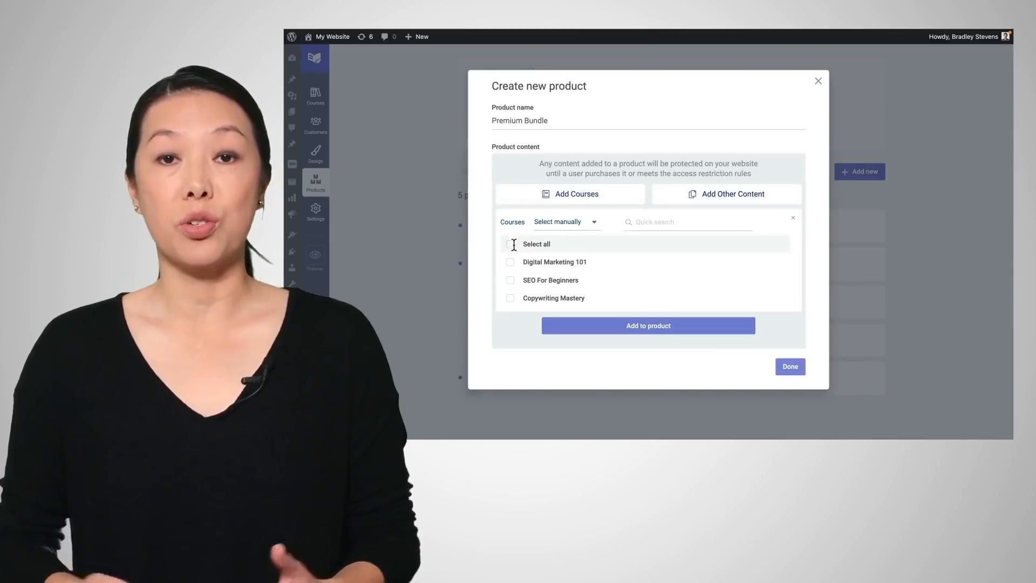
Add all three courses to the Premium Bundle product and finish creating it.
left_click(510, 244)
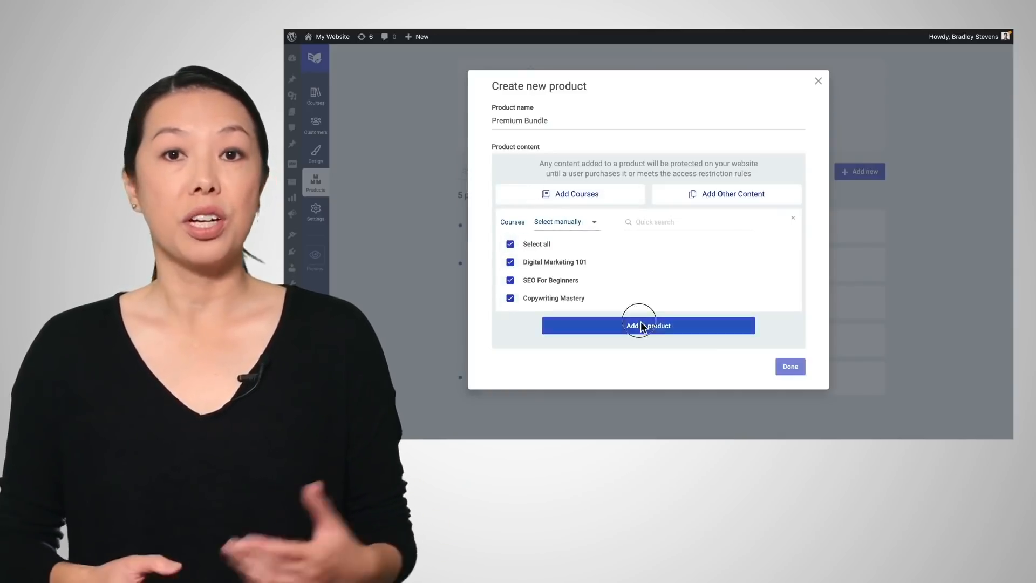
left_click(648, 325)
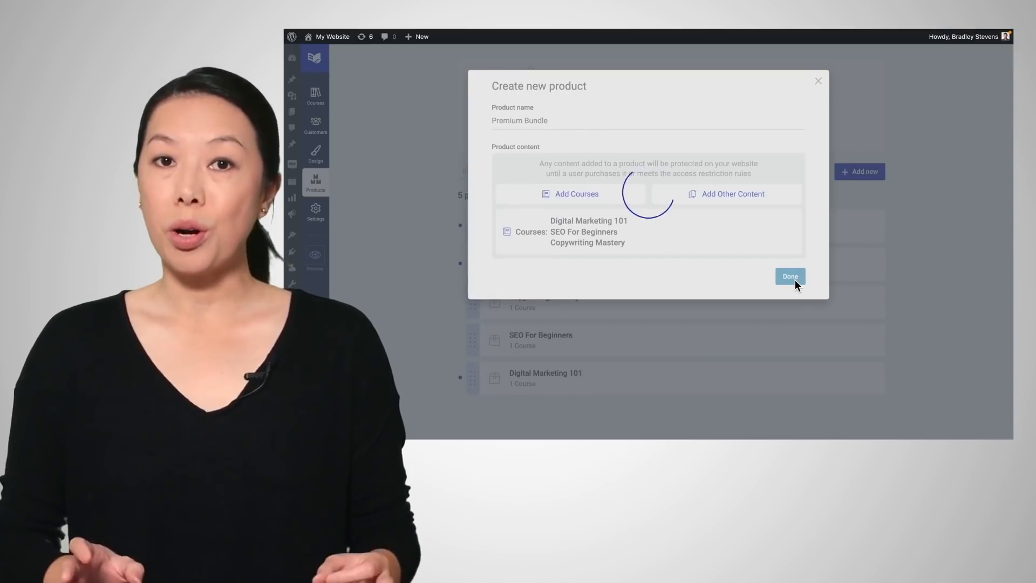
left_click(789, 277)
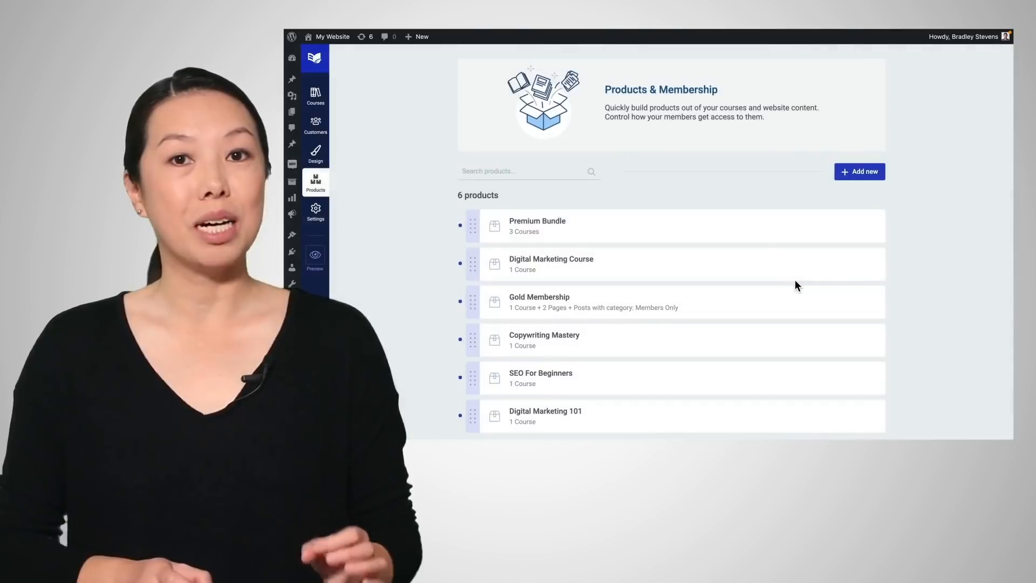
mouse_move(859, 233)
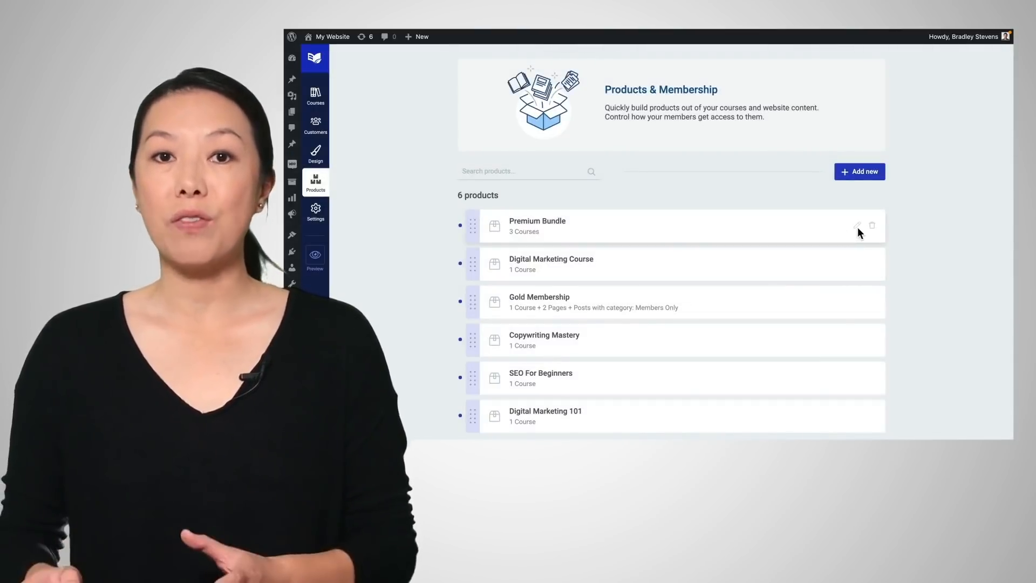
Set Digital Marketing 101, SEO For Beginners and Copywriting Mastery drip schedules to Bundle Drip.
left_click(858, 226)
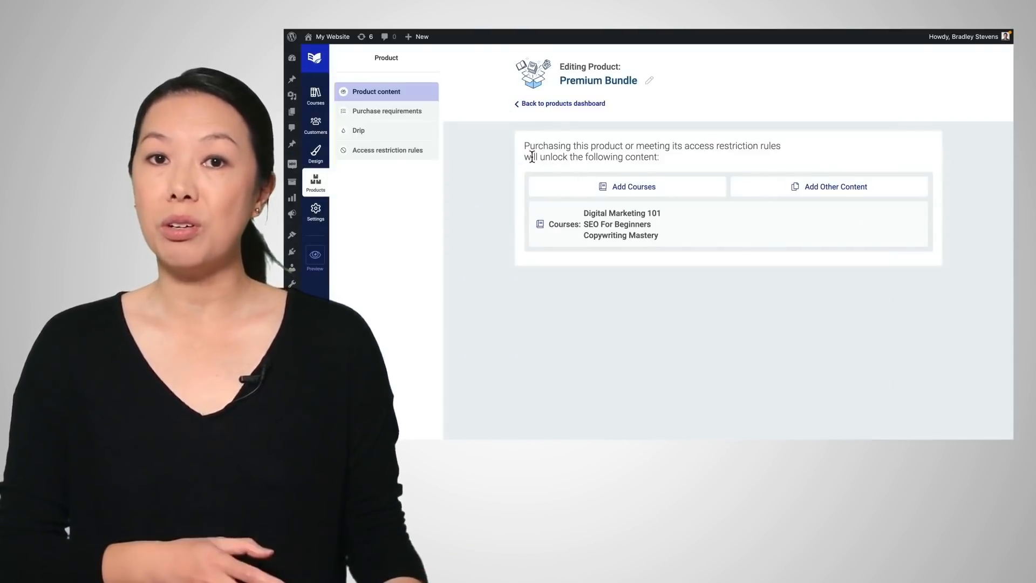
left_click(359, 131)
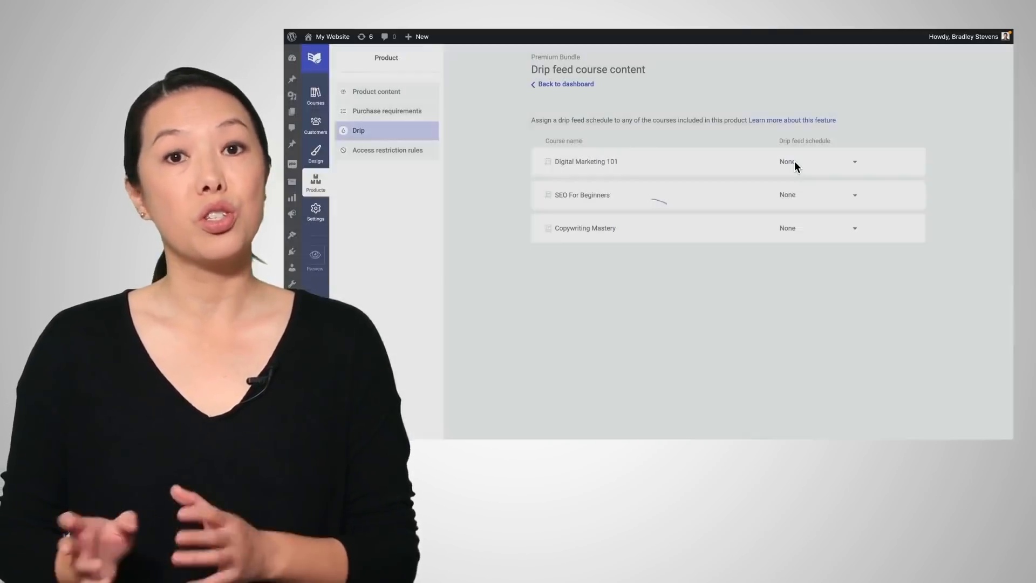
left_click(818, 162)
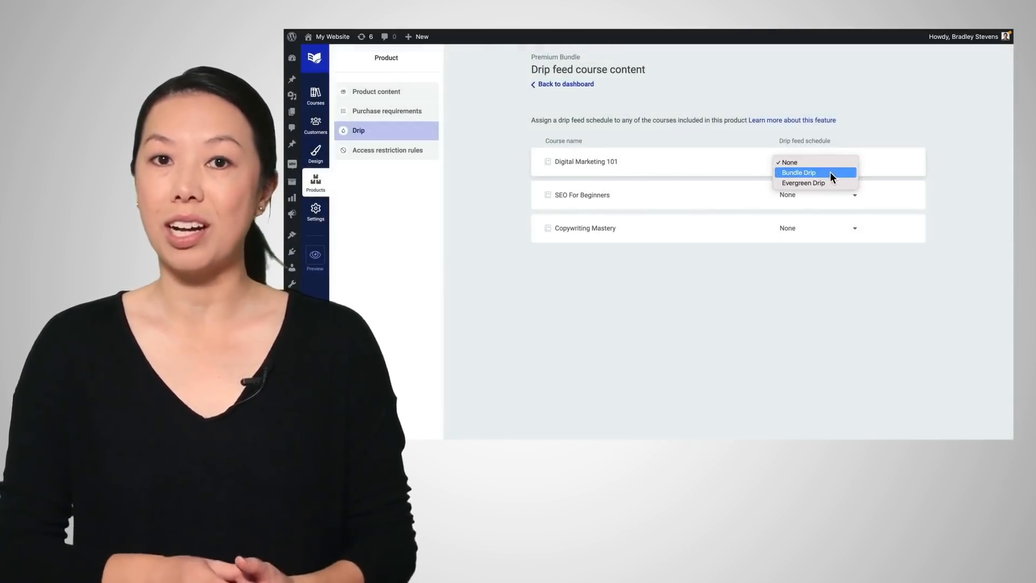
left_click(798, 173)
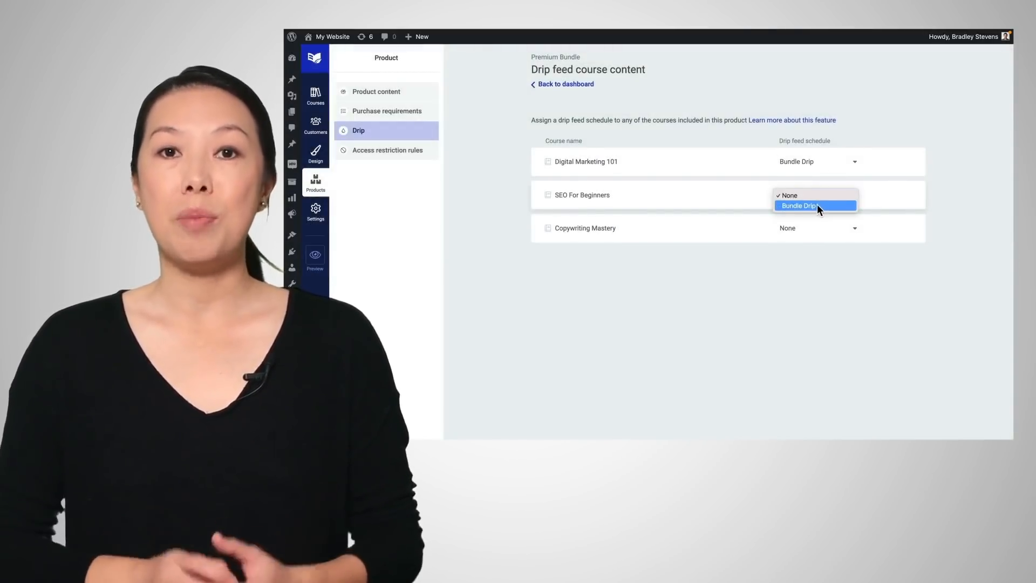
left_click(800, 205)
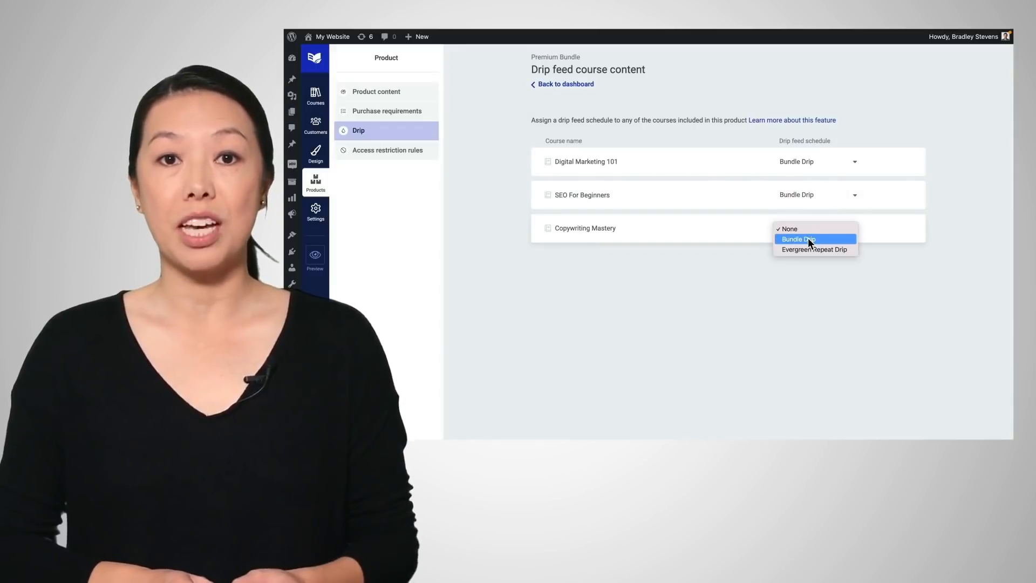
left_click(798, 239)
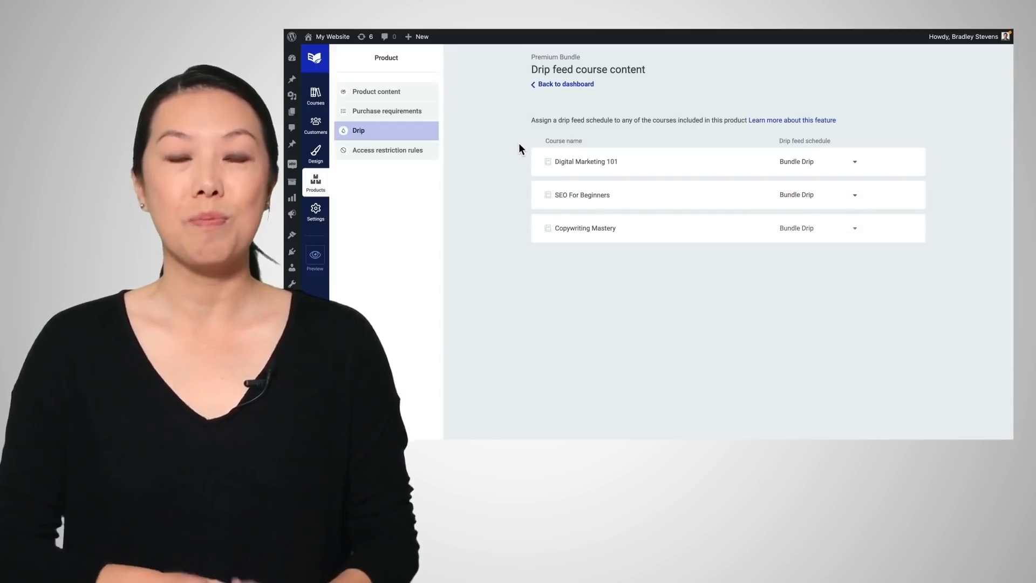
left_click(376, 91)
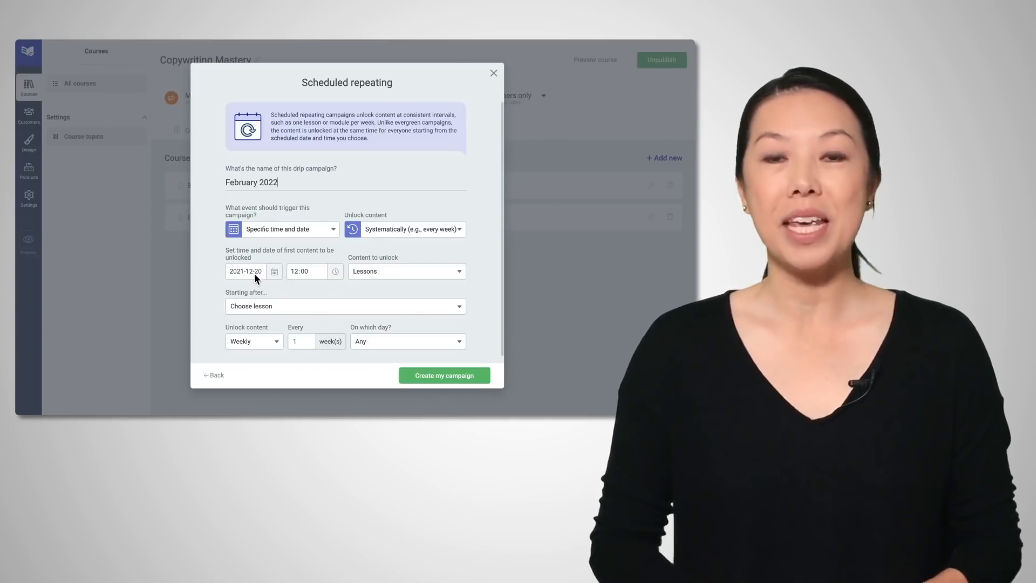
Create the weekly campaign unlocking first on 1 February 2022 after L1 Copywriting Basics.
left_click(274, 271)
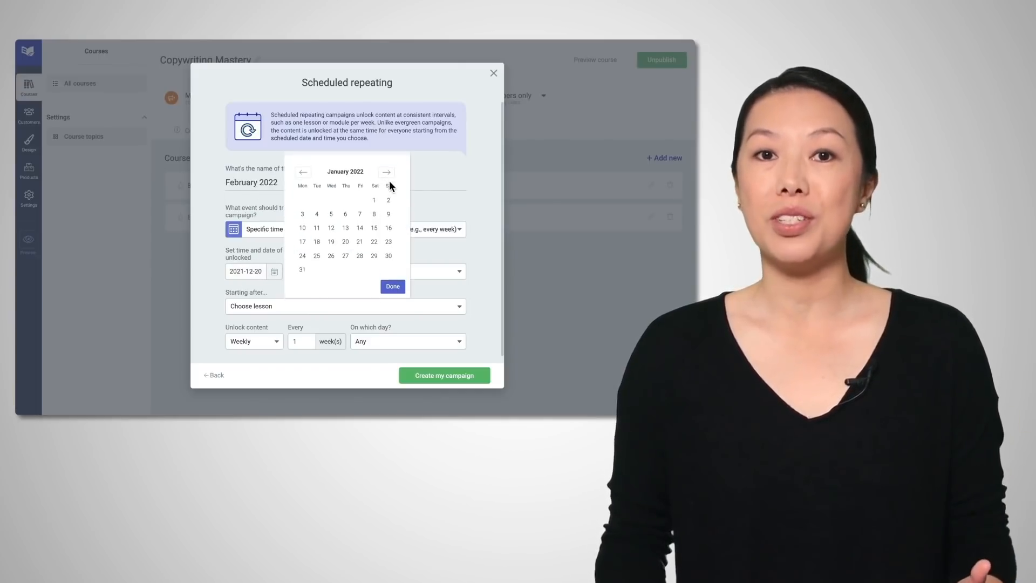
left_click(386, 172)
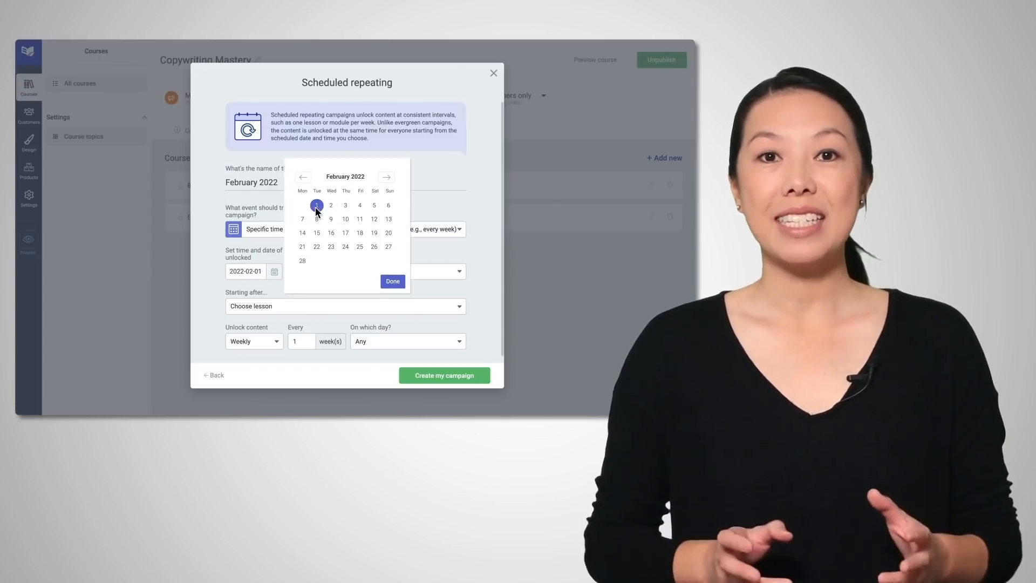
left_click(391, 281)
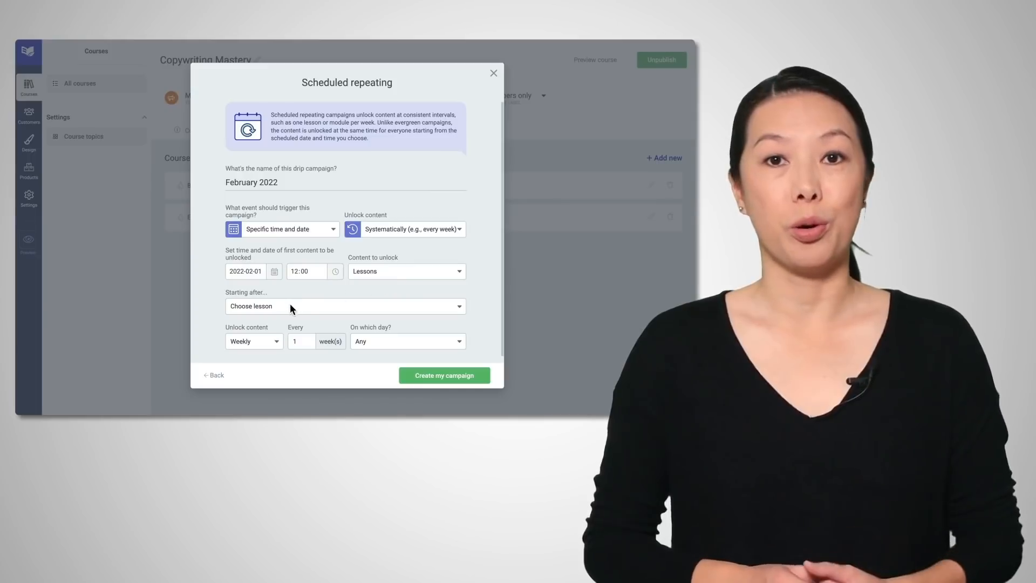
left_click(344, 306)
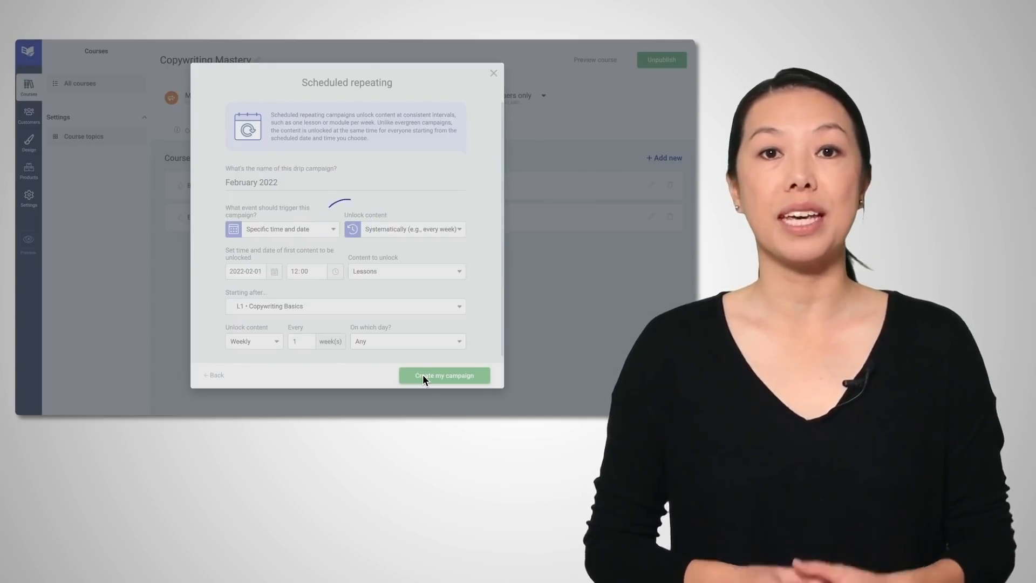
left_click(444, 375)
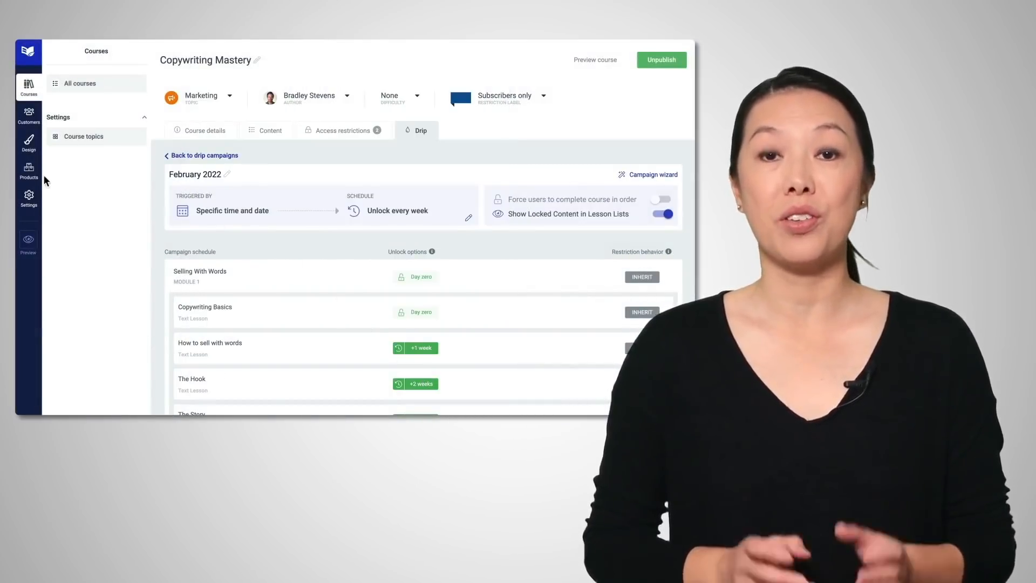
Create a 'February 2022' product containing only the Copywriting Mastery course.
left_click(28, 170)
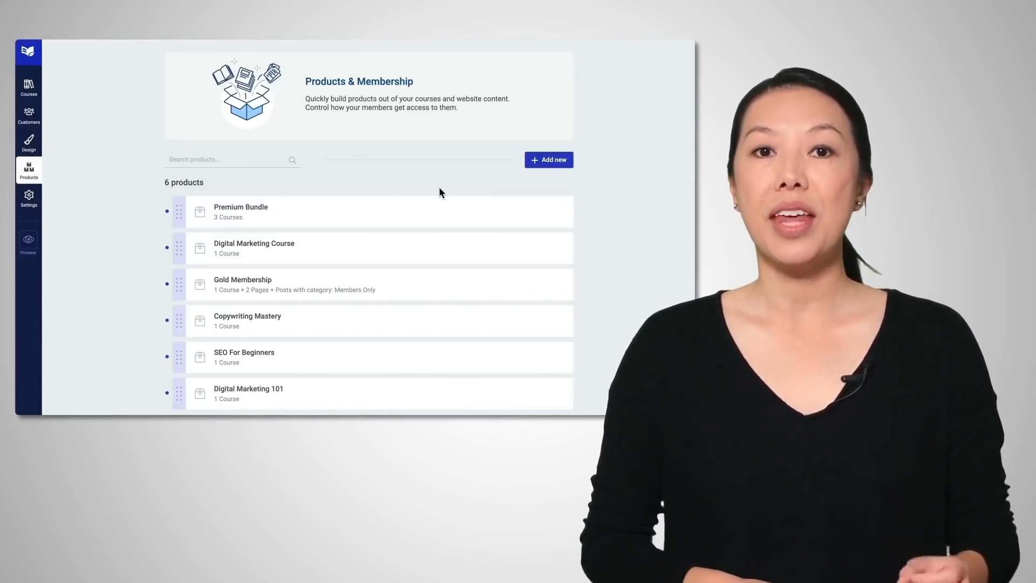
left_click(549, 159)
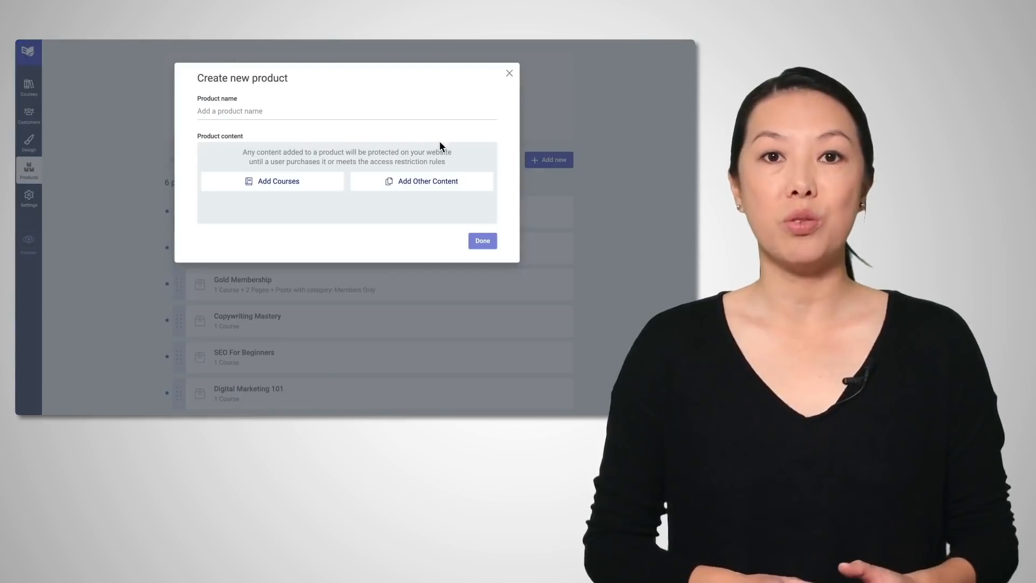
type("February 2022")
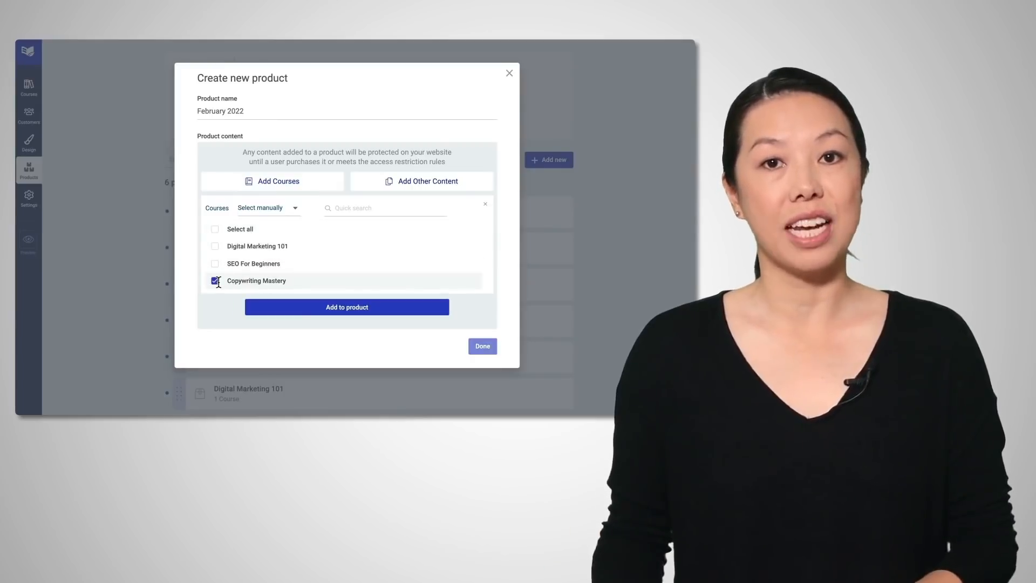
left_click(346, 307)
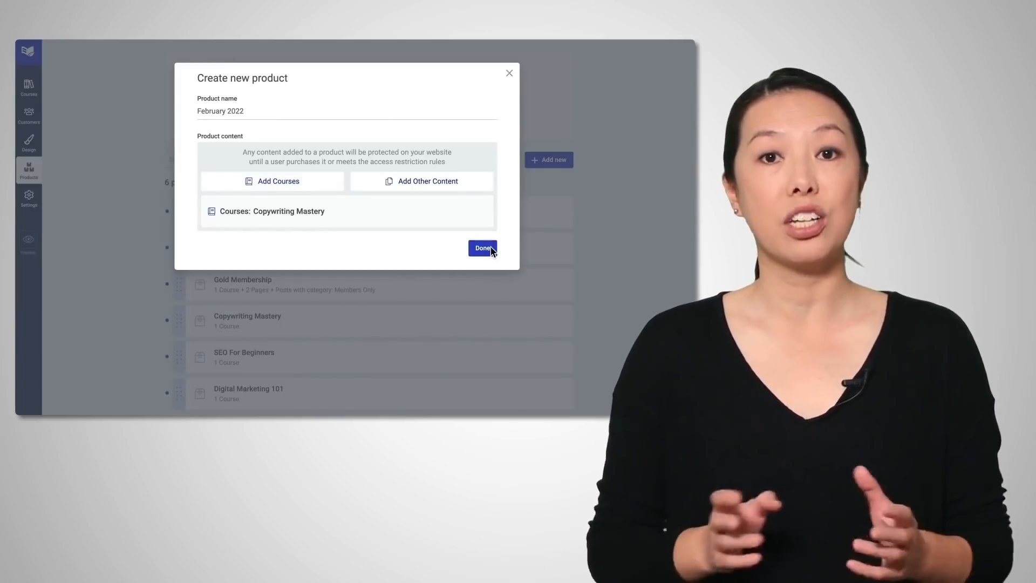
left_click(483, 248)
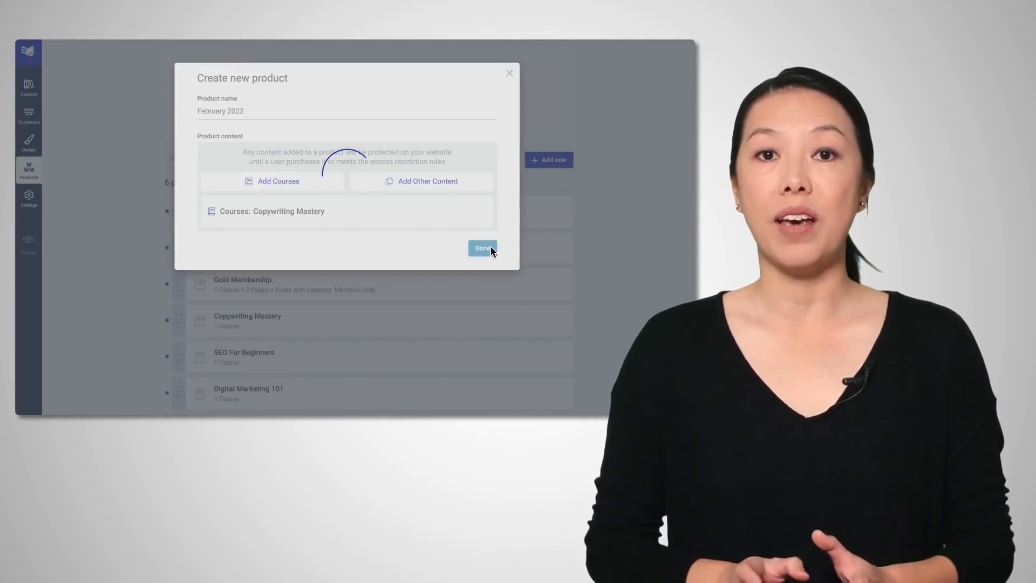
left_click(483, 248)
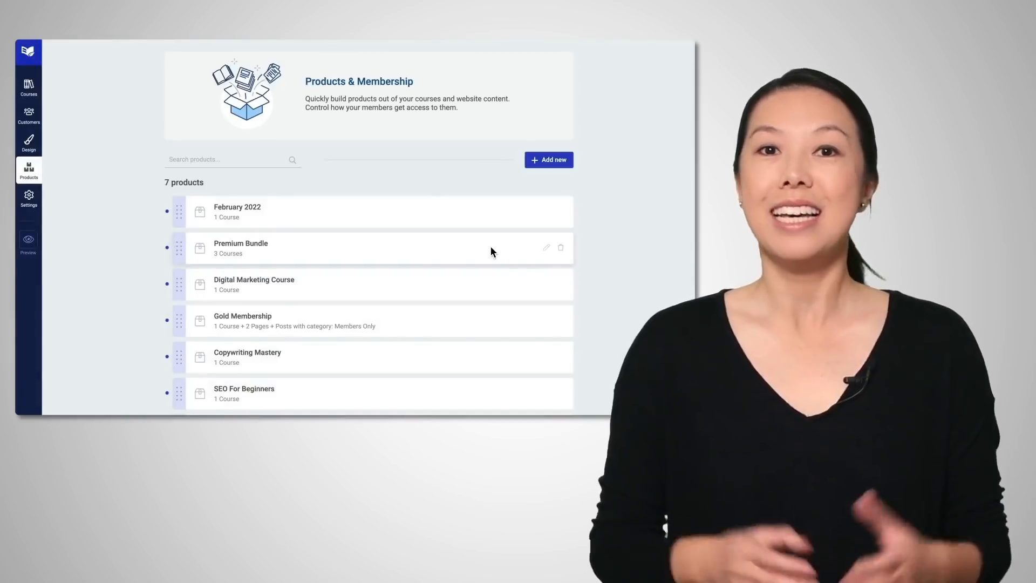
In the February 2022 product, set Copywriting Mastery's drip schedule to February 2022.
left_click(237, 211)
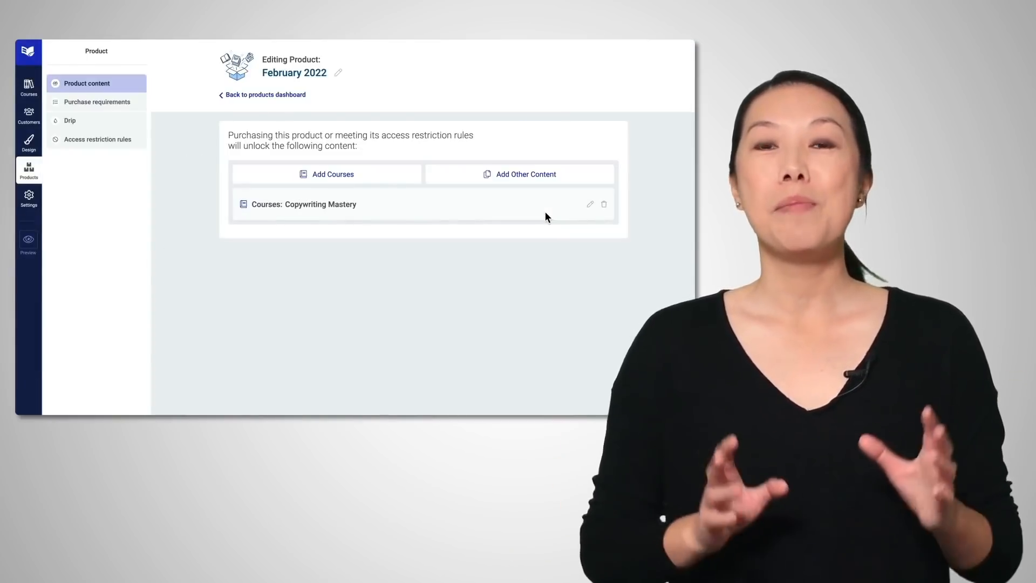
mouse_move(121, 129)
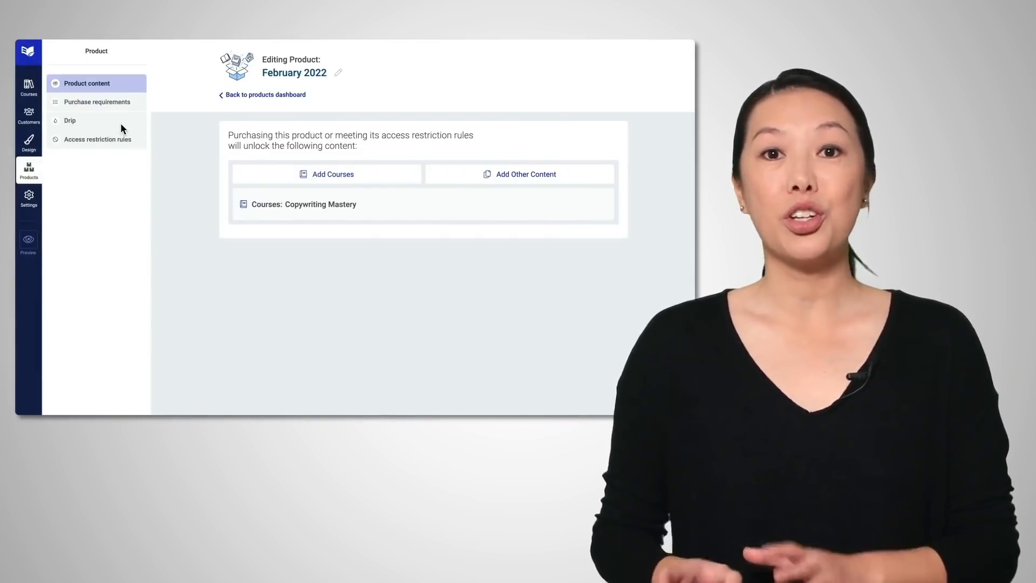
left_click(69, 121)
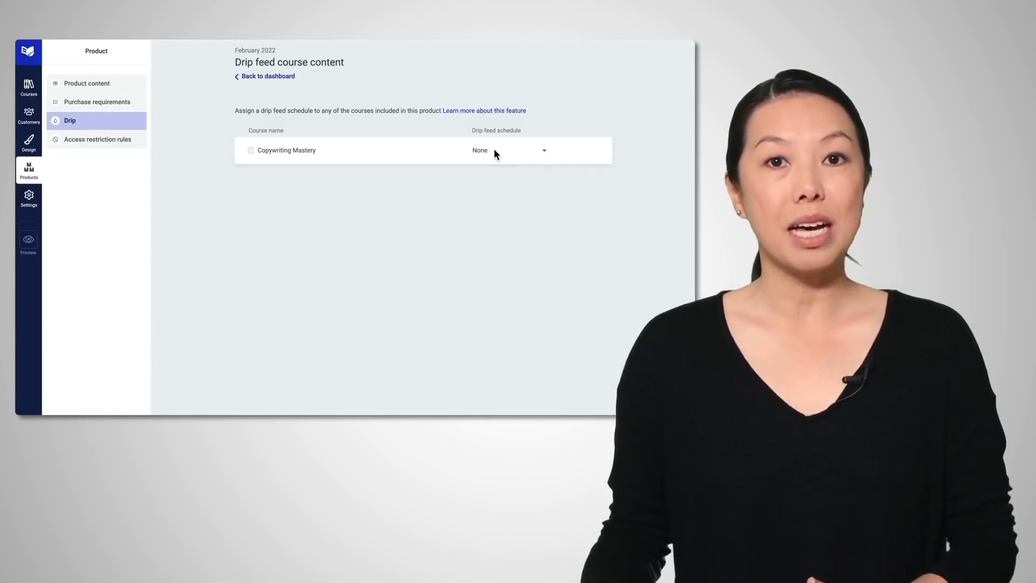
left_click(509, 150)
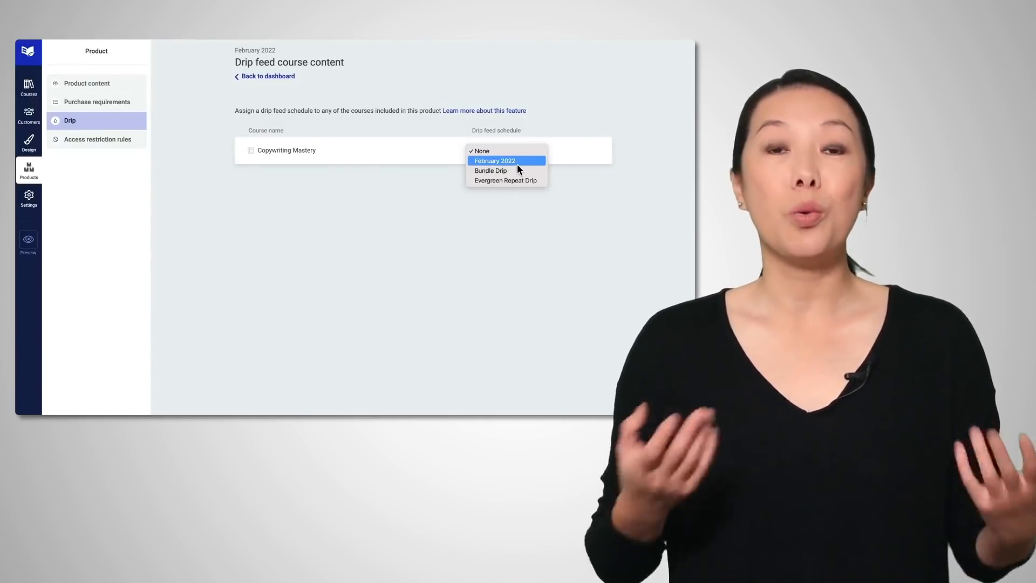
left_click(495, 161)
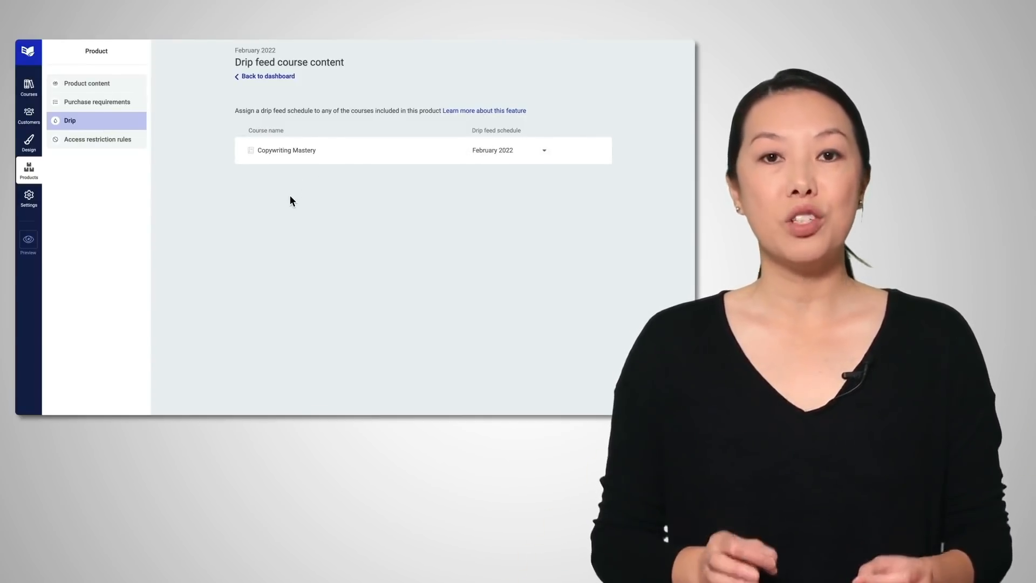
left_click(86, 82)
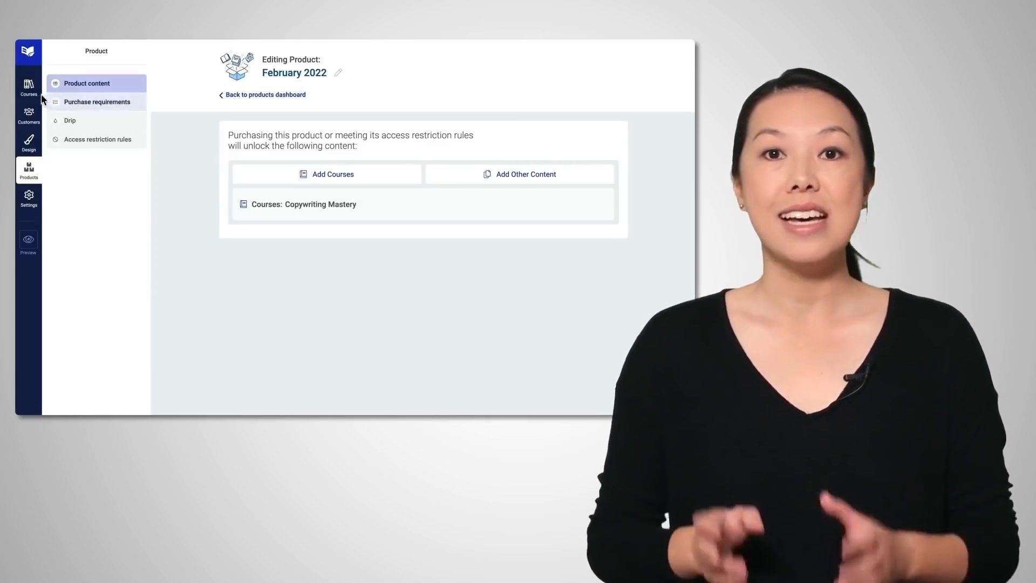
left_click(28, 88)
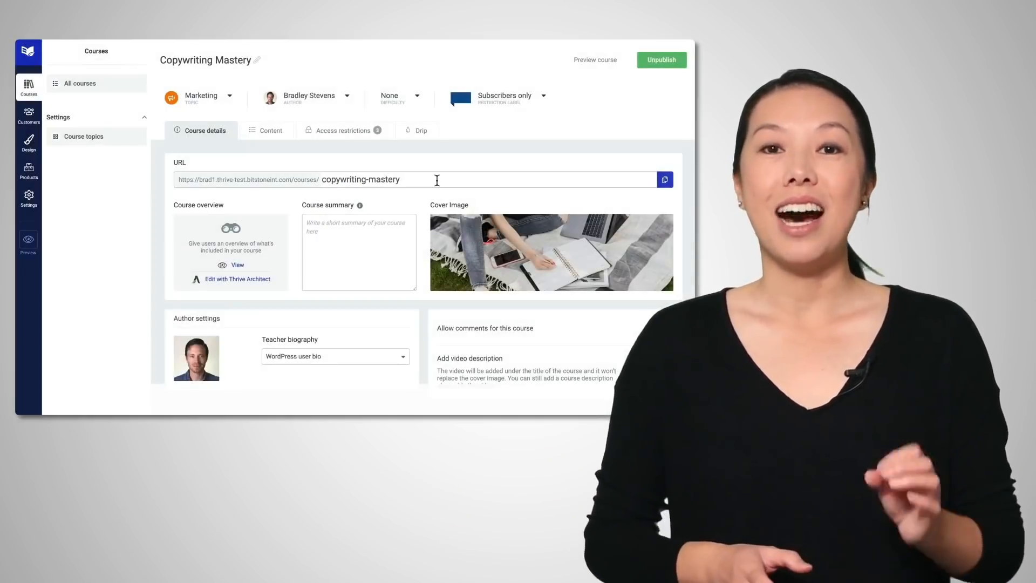
Add a scheduled repeating drip campaign to Copywriting Mastery named 'August 2022'.
left_click(421, 130)
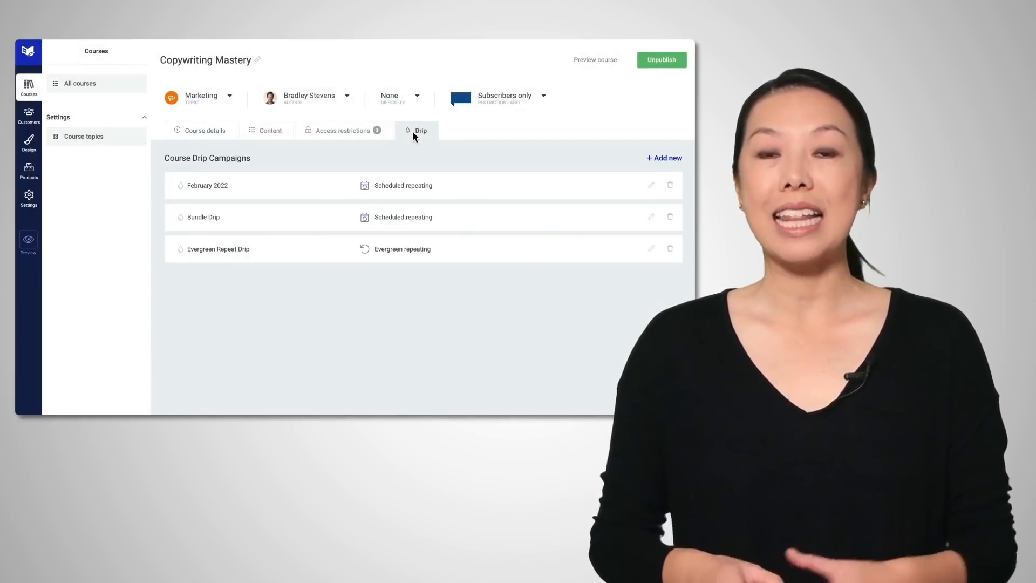
left_click(663, 157)
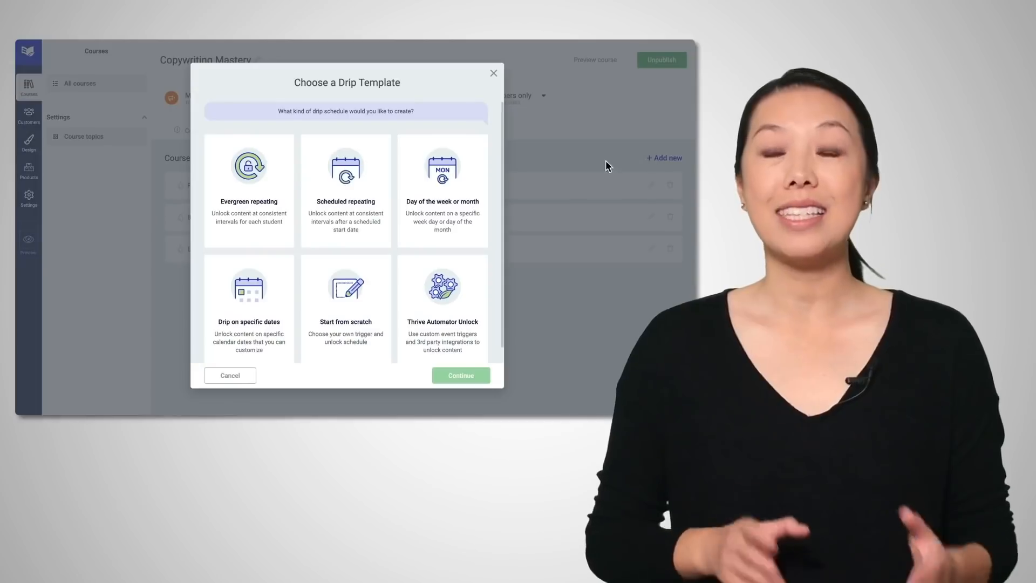
left_click(345, 189)
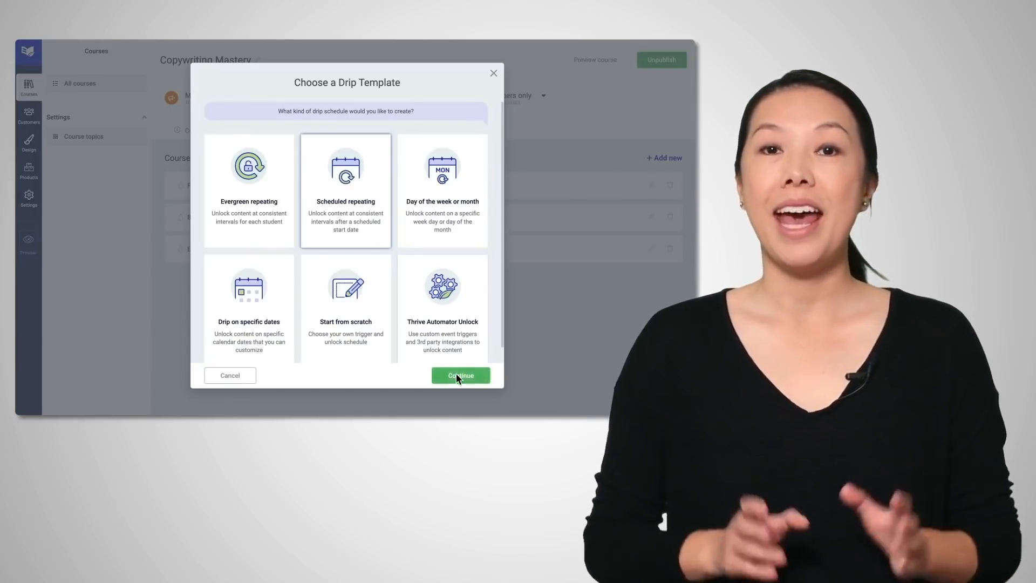
left_click(460, 376)
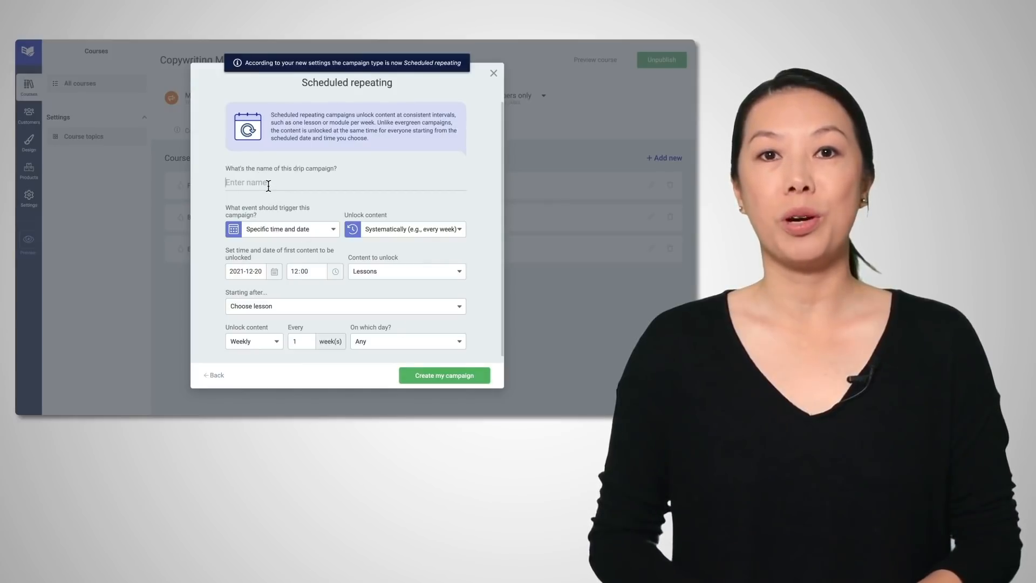
type("August 2022")
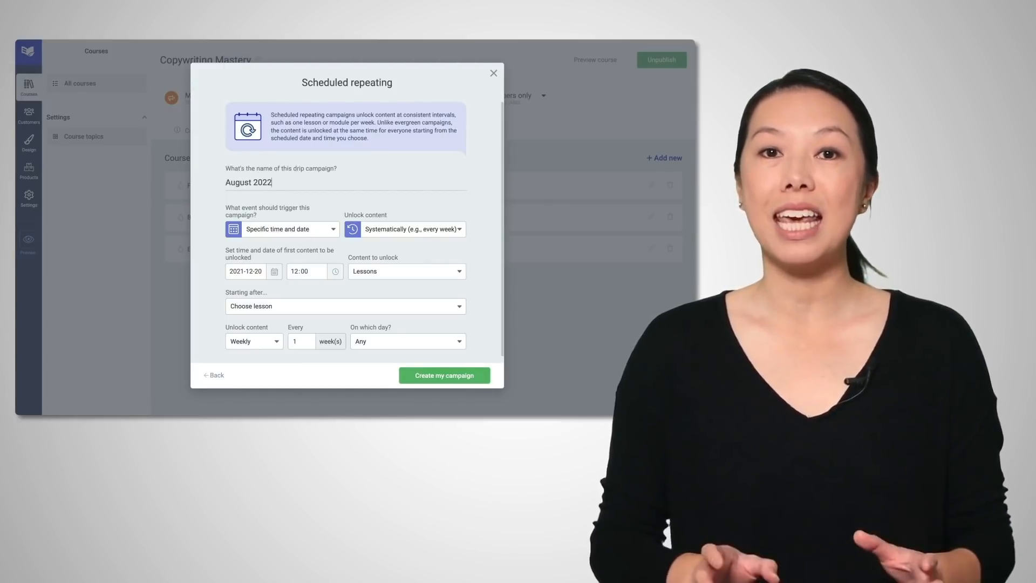